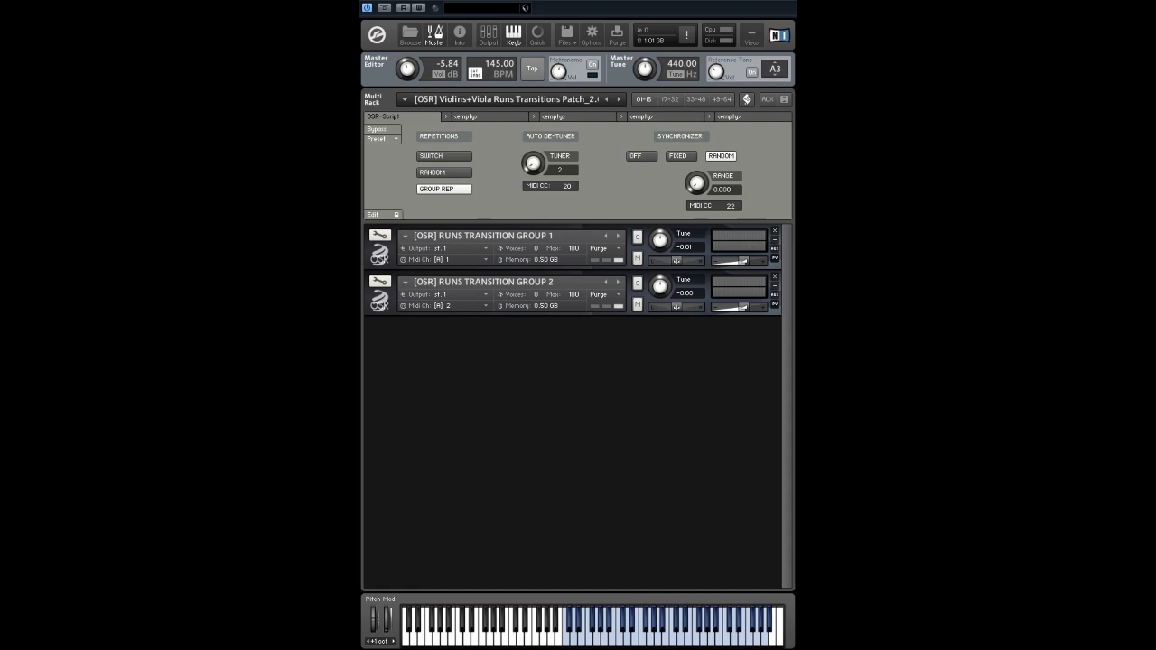
mouse_move(415, 469)
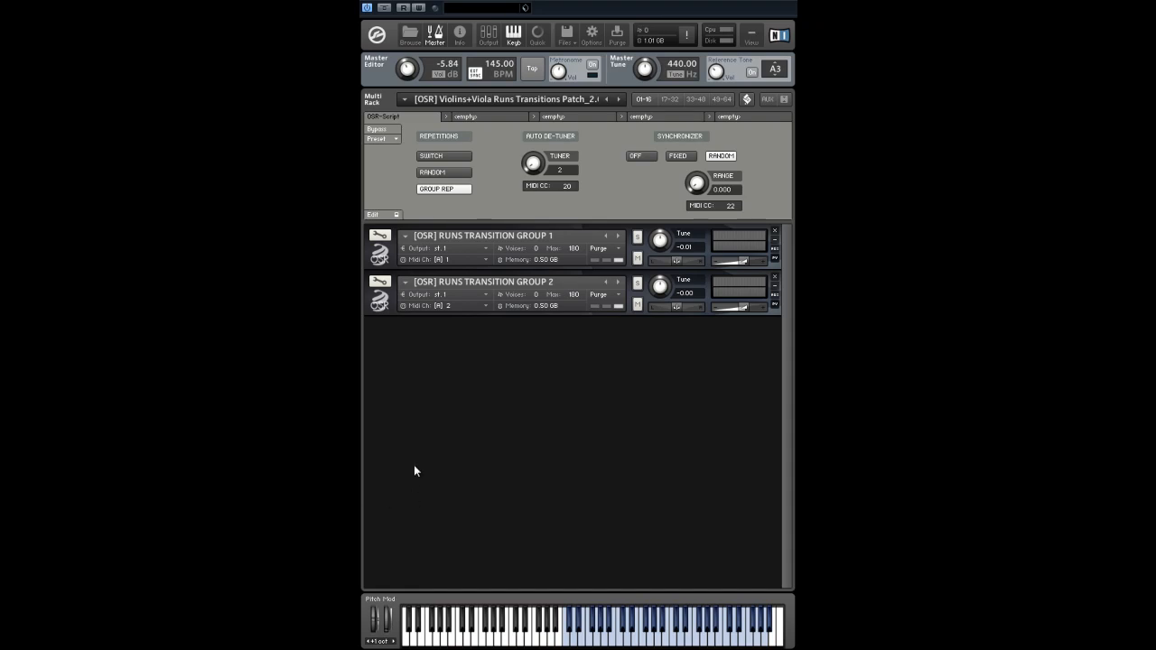
mouse_move(426, 463)
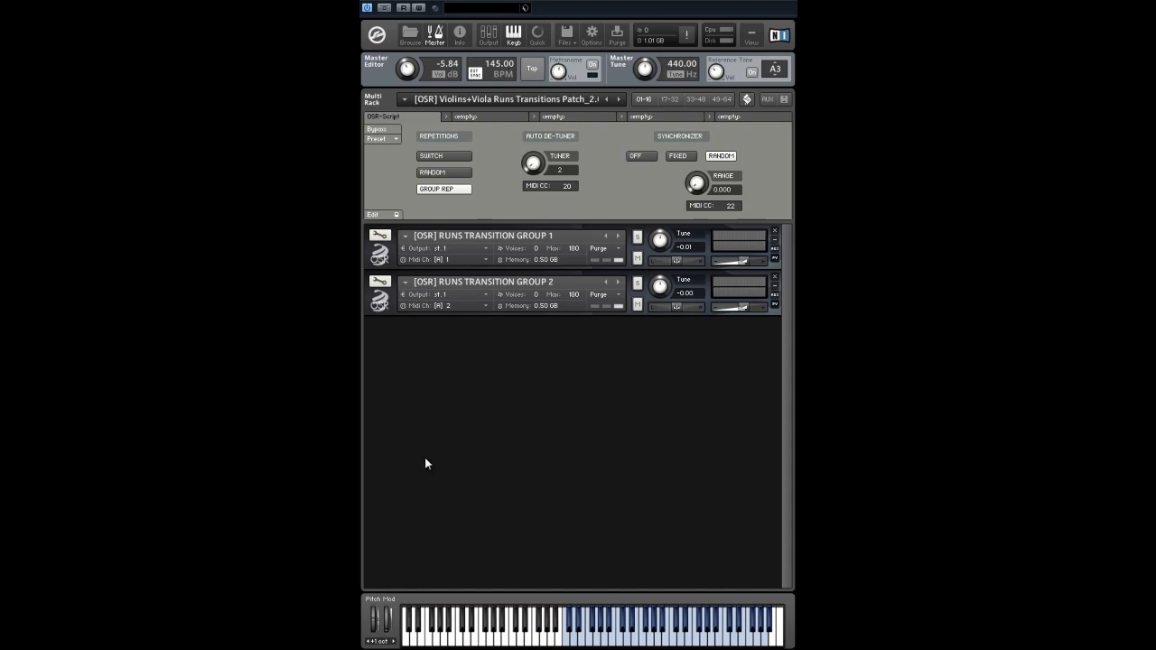
mouse_move(416, 352)
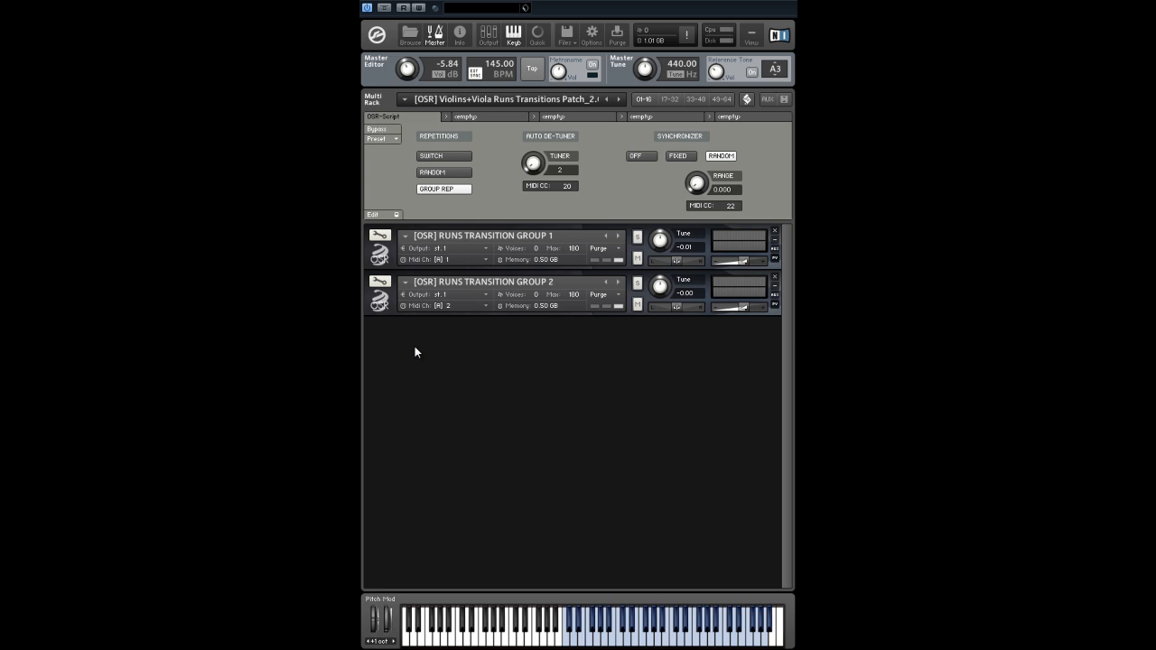
mouse_move(564, 329)
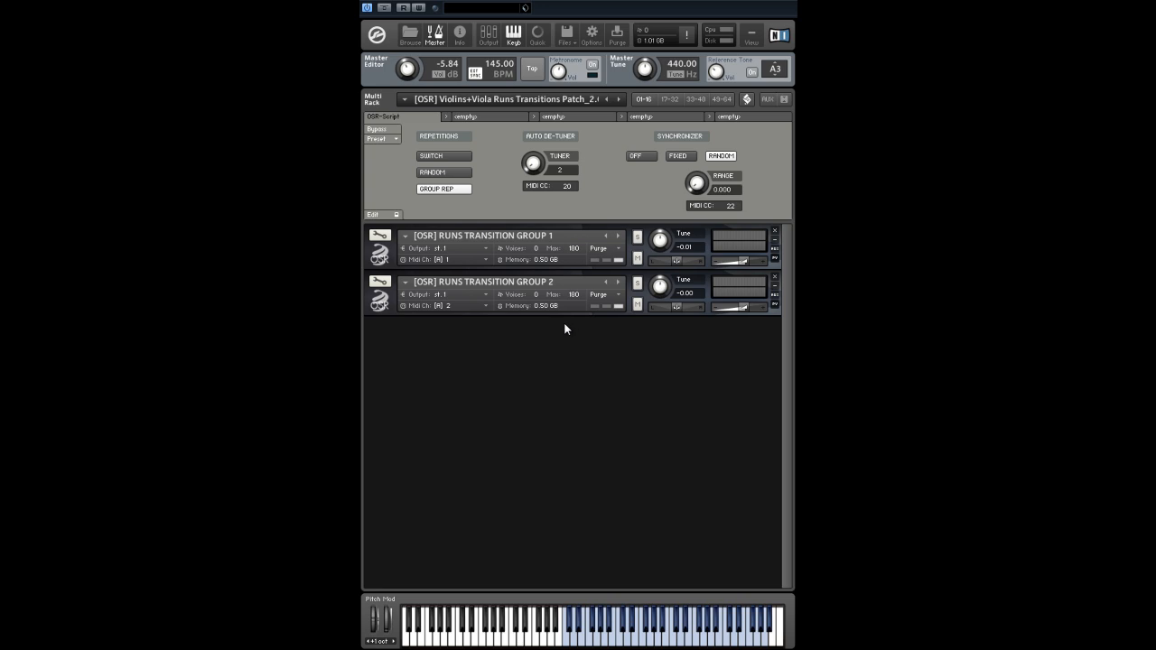
mouse_move(468, 327)
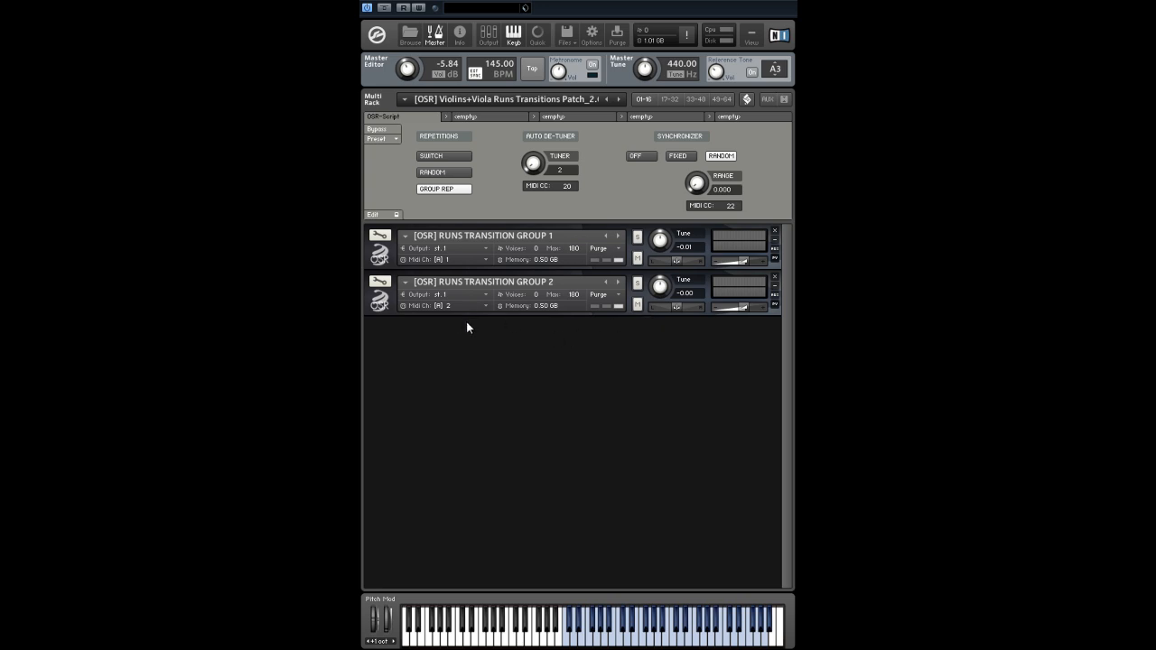
mouse_move(466, 318)
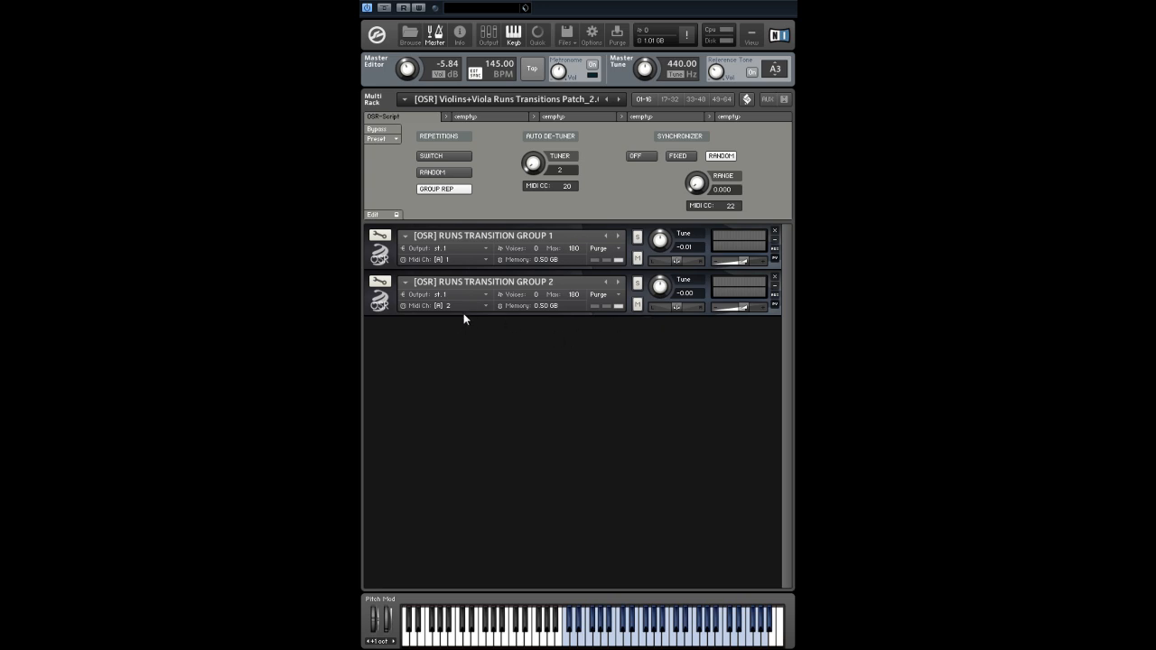
mouse_move(468, 311)
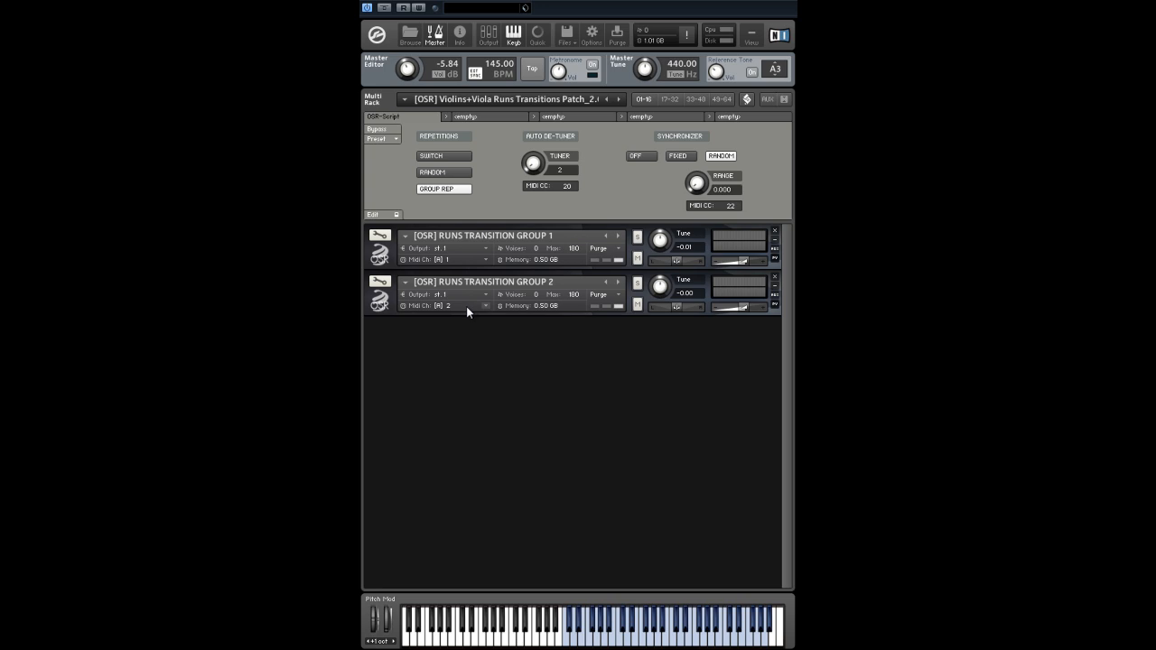
mouse_move(463, 322)
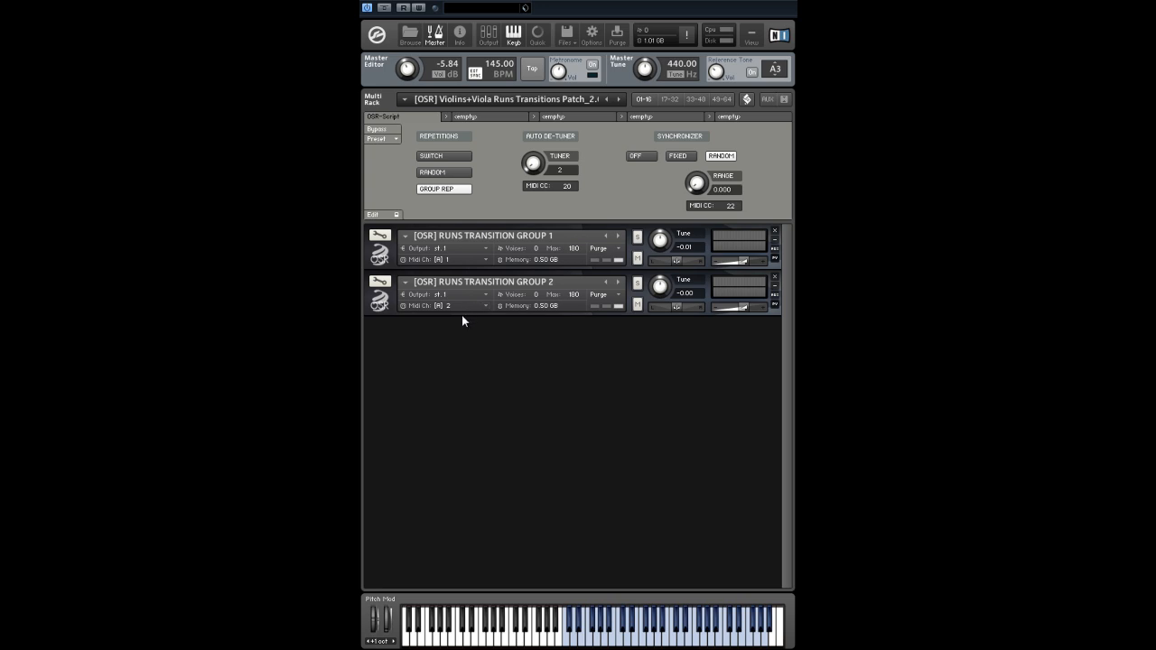
mouse_move(419, 305)
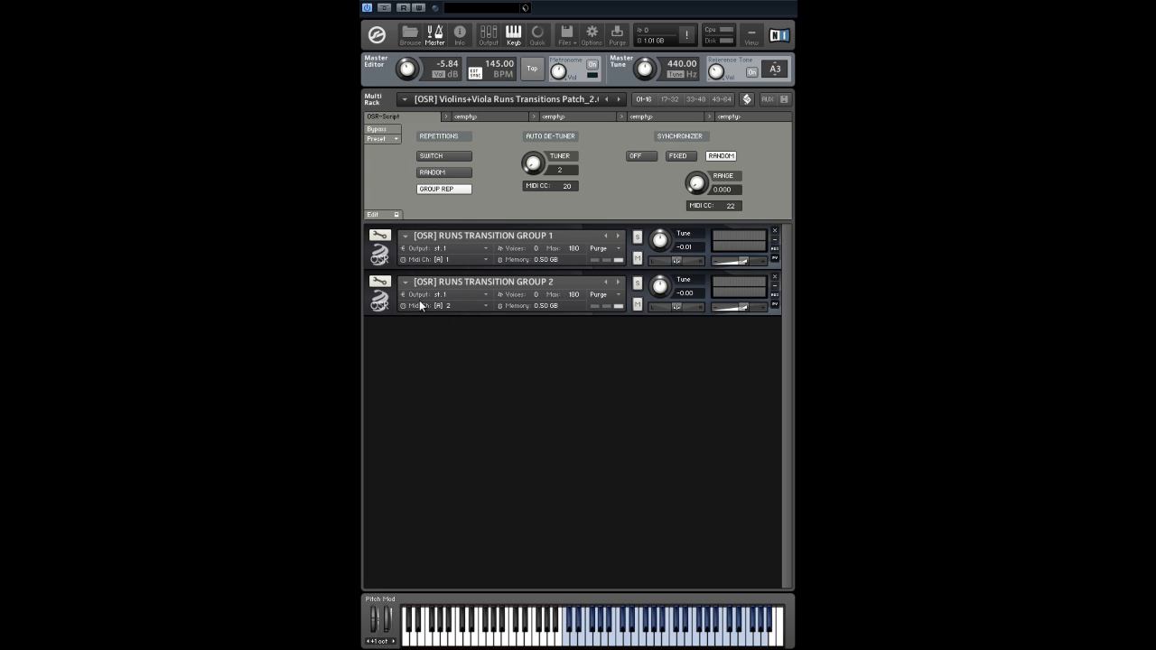
mouse_move(369, 263)
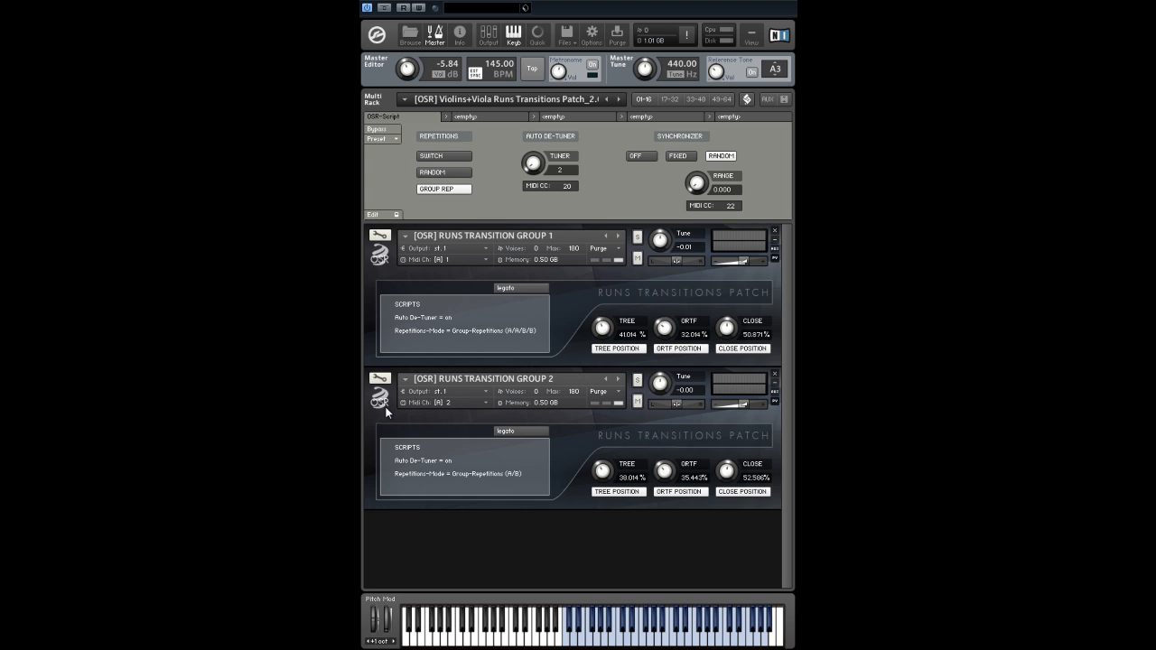
mouse_move(481, 321)
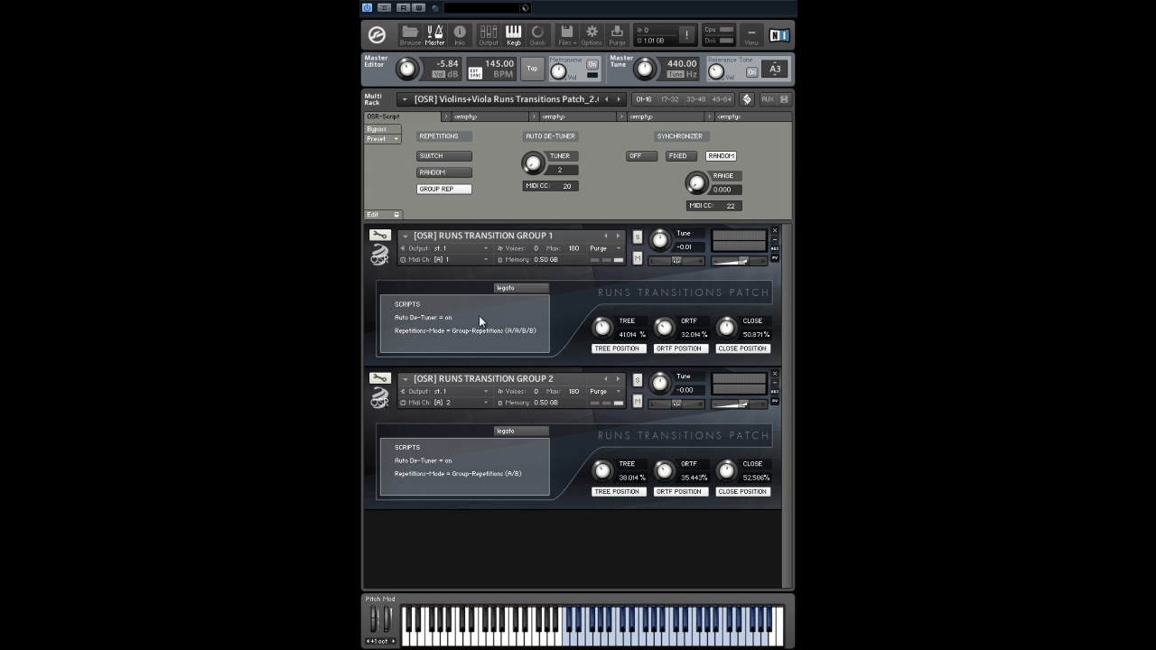
mouse_move(567, 181)
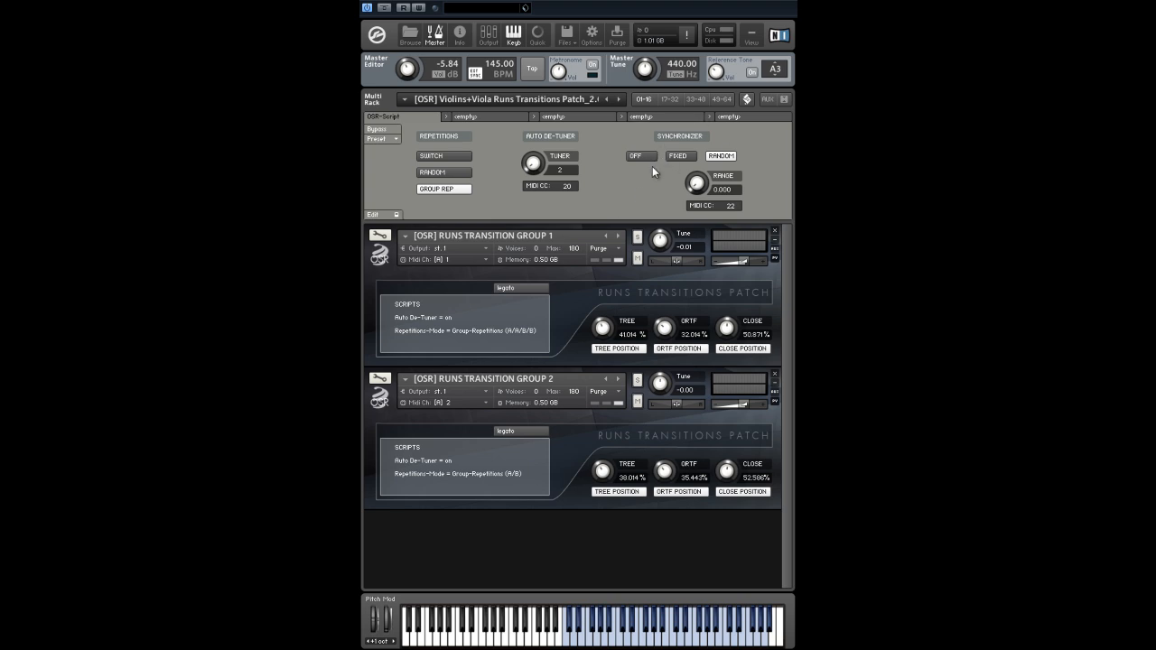
mouse_move(643, 173)
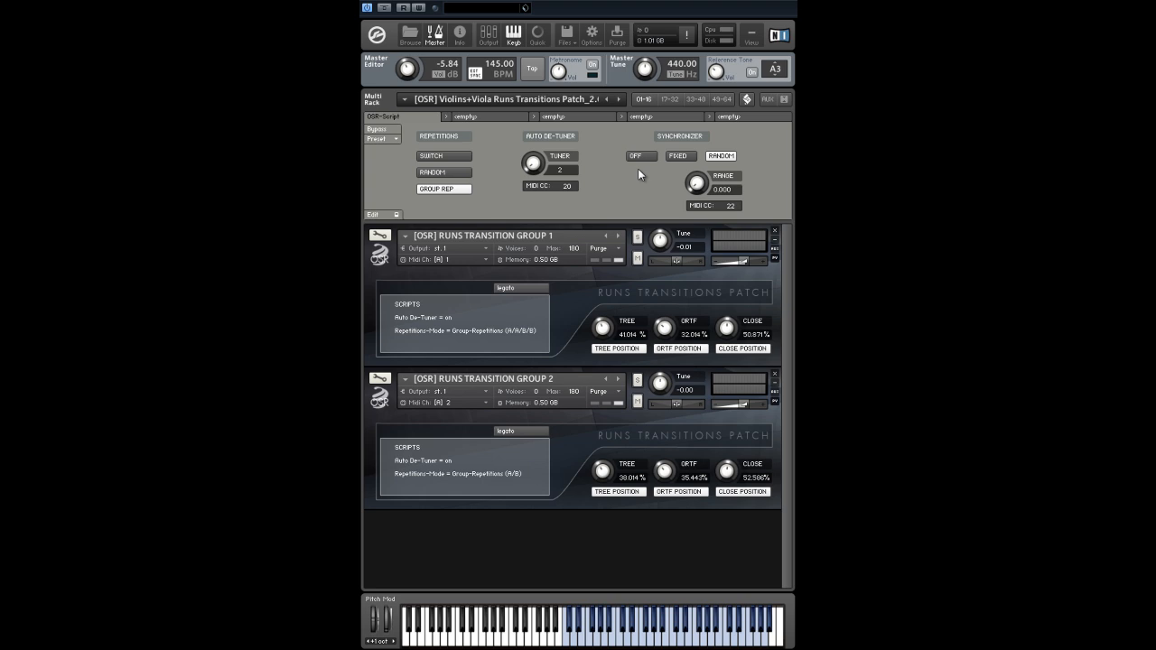
mouse_move(515, 179)
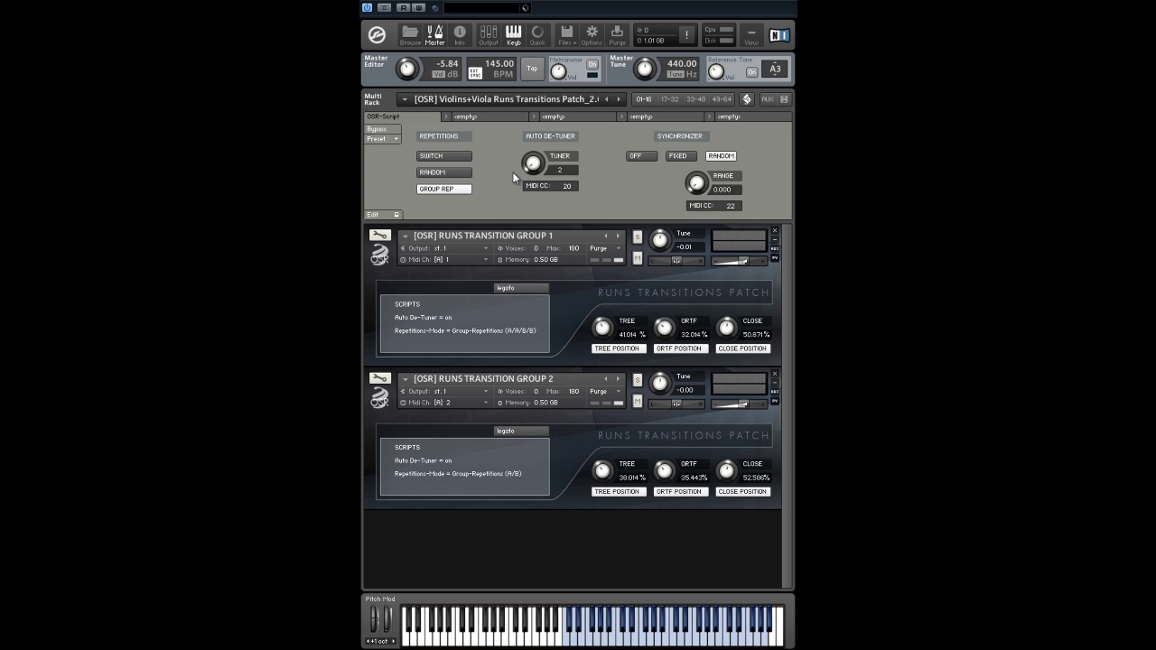
mouse_move(502, 179)
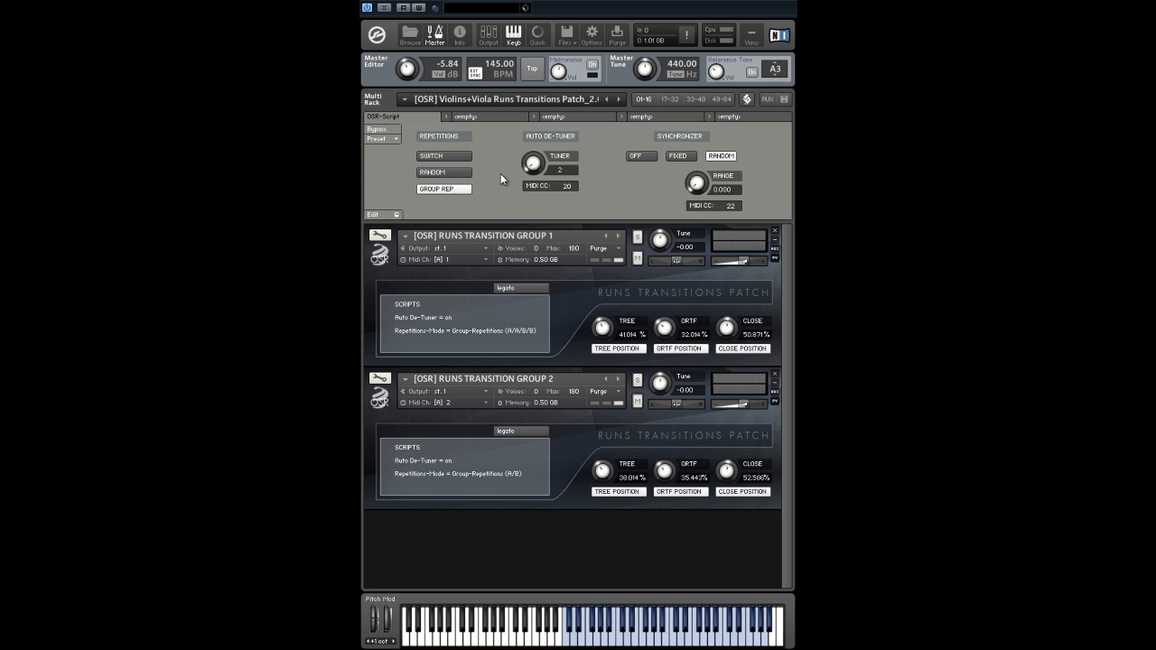
Cycle the Repetitions mode through Random and Switch, landing on Group Repetitions for both instruments
click(443, 173)
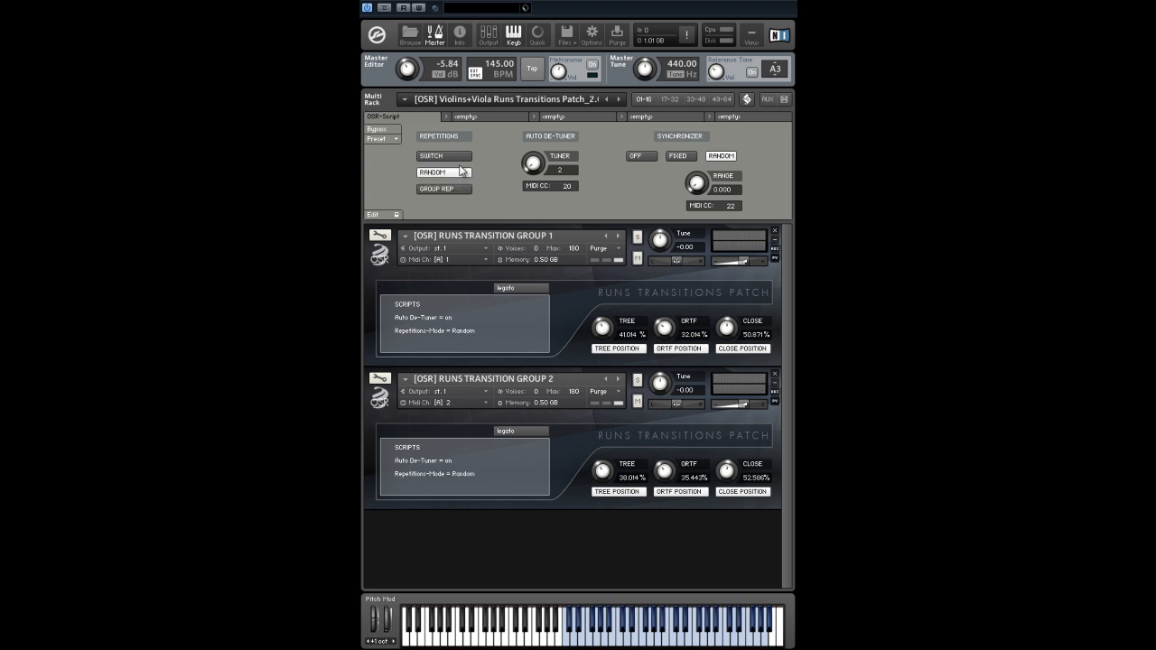
click(442, 155)
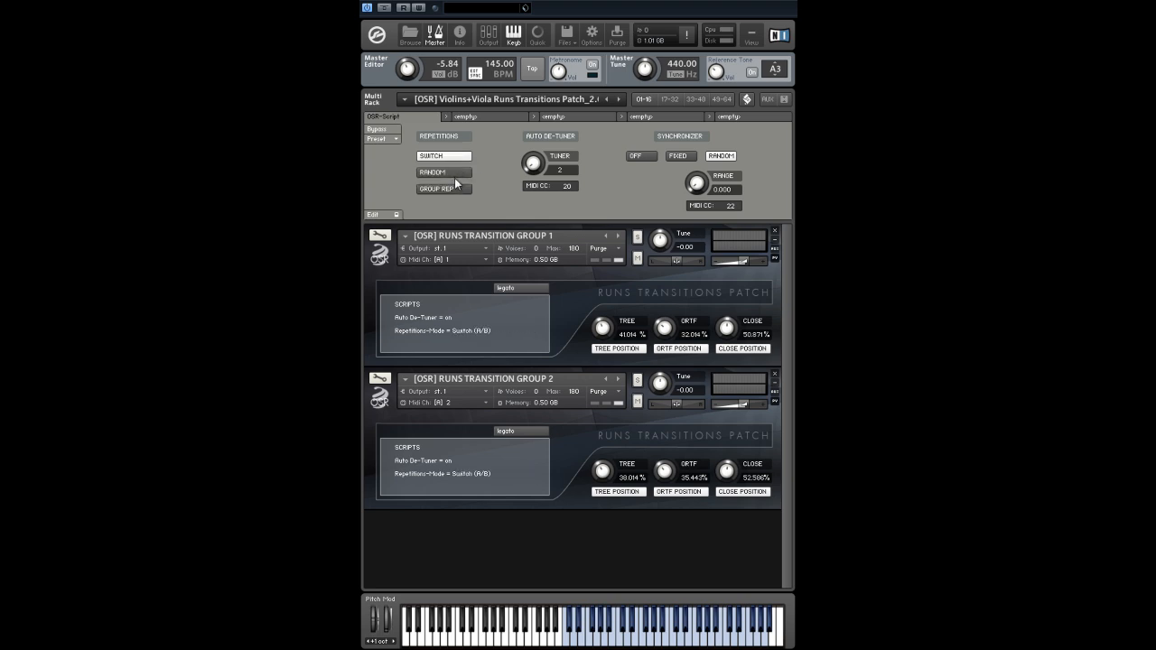
click(442, 188)
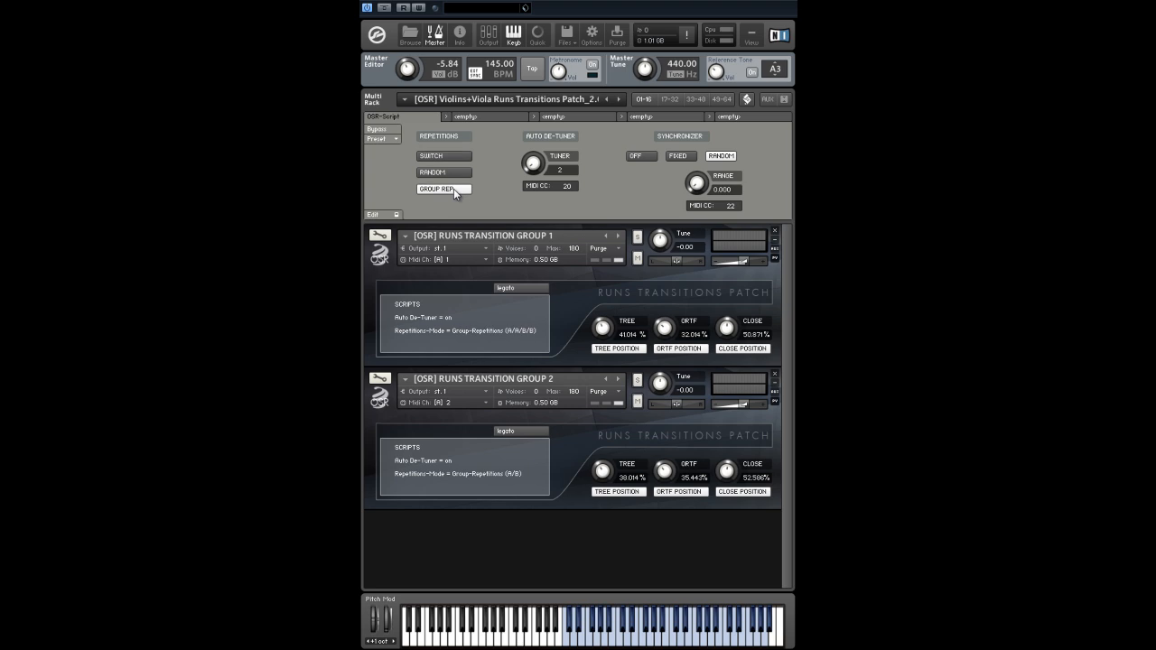
mouse_move(502, 202)
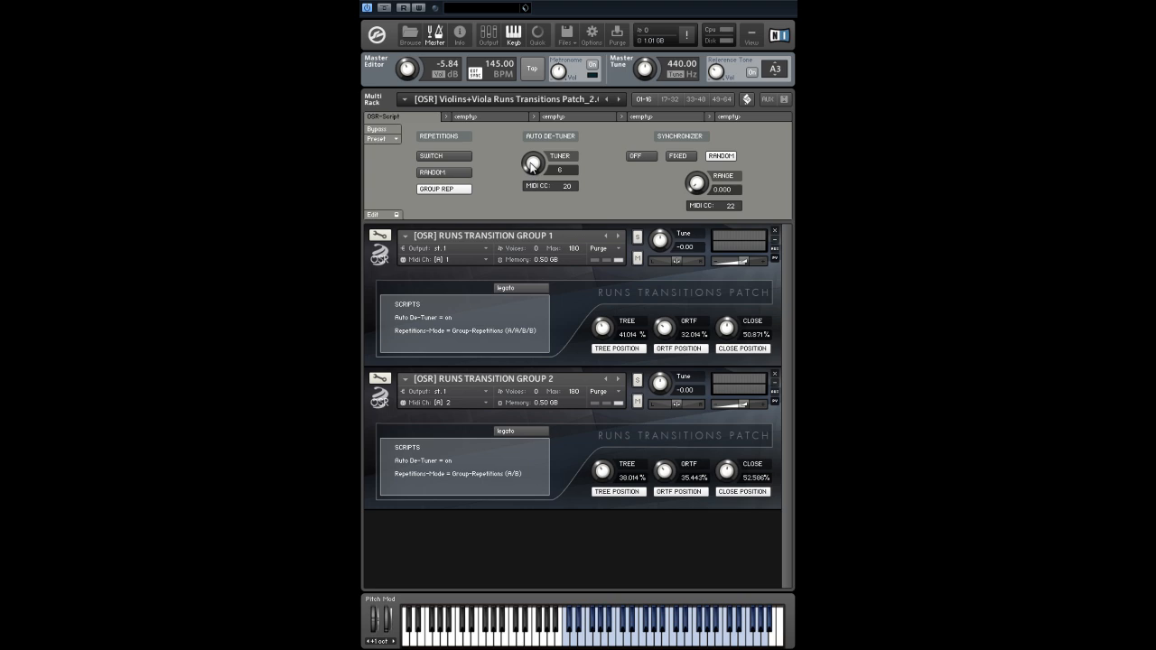
Drag in the multi holding Violins Runs Builder 2.0 with Marcato, Sustained XFade and Short Measured Trems
drag(533, 163, 533, 145)
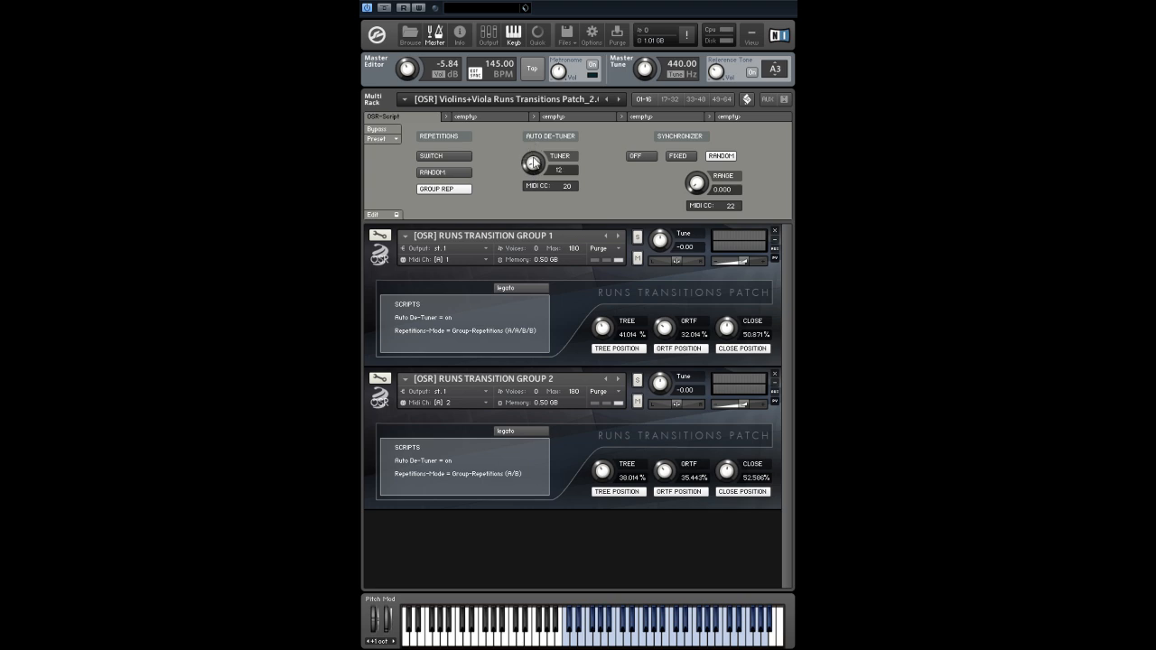
drag(534, 163, 535, 172)
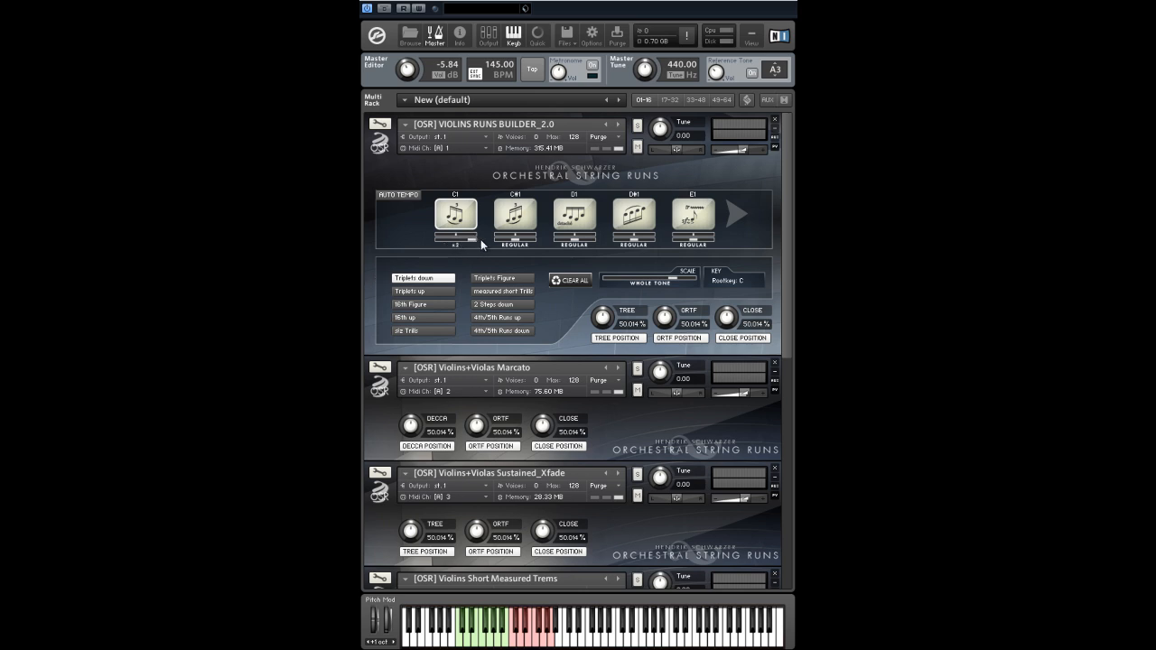
click(455, 244)
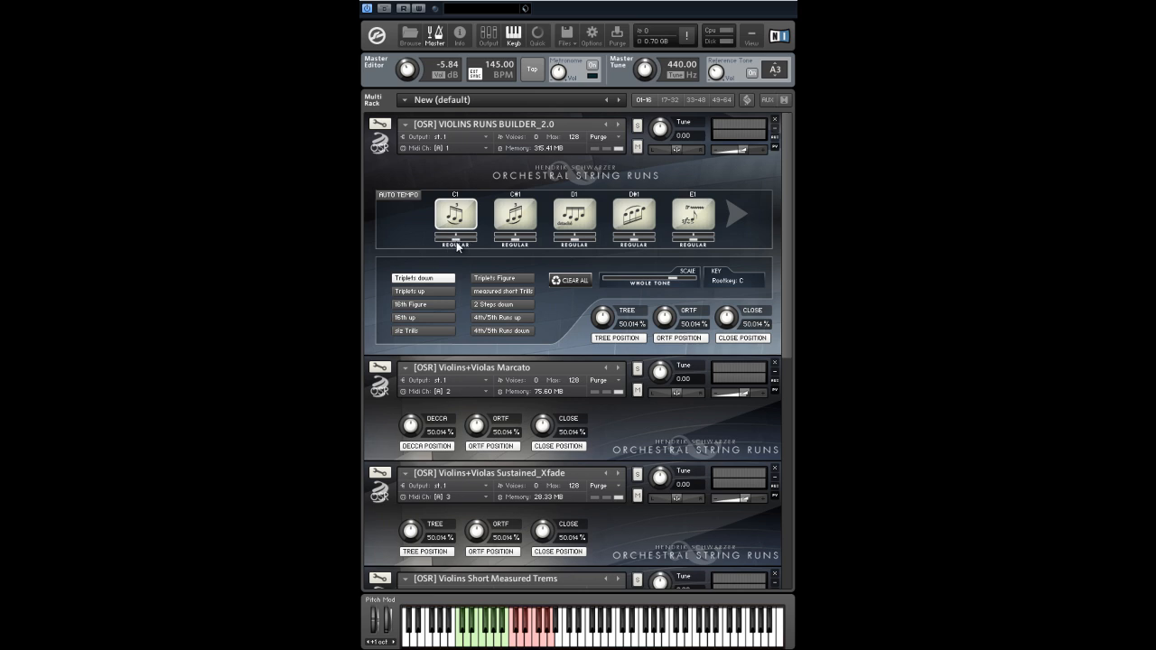
mouse_move(421, 217)
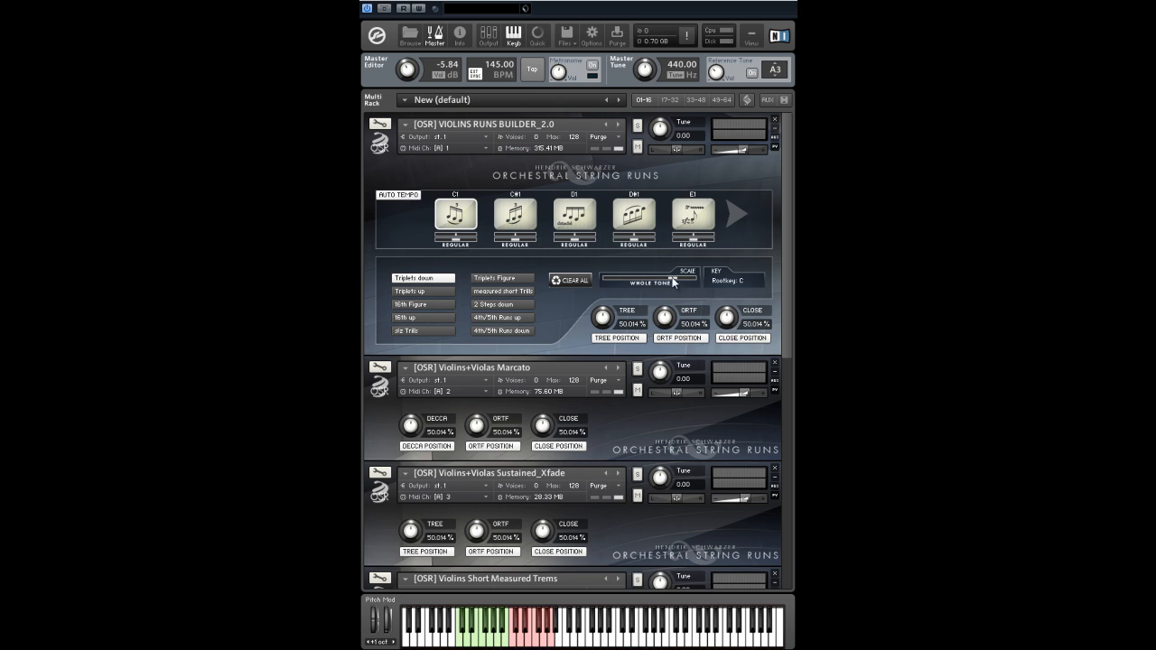
click(649, 282)
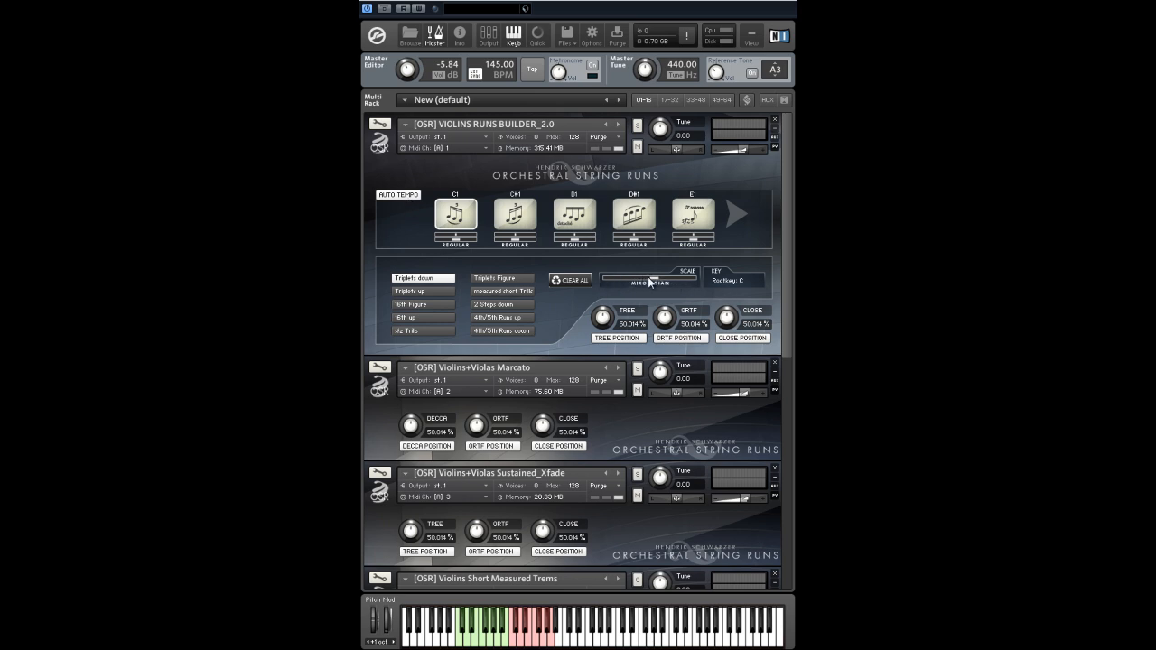
click(649, 282)
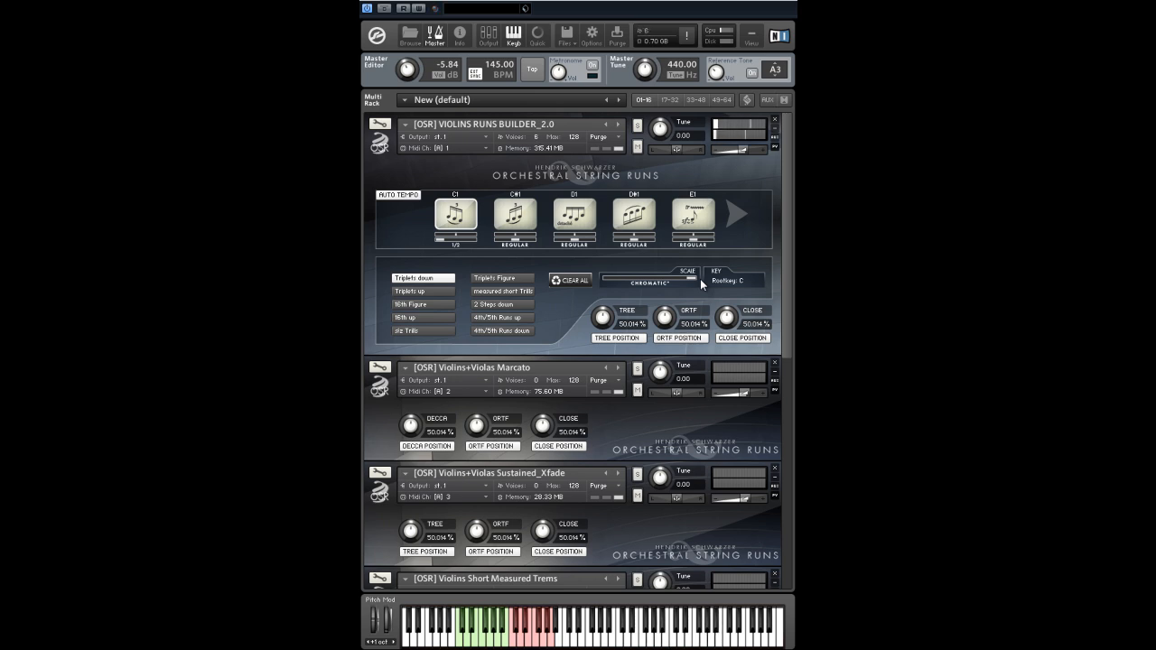
click(646, 282)
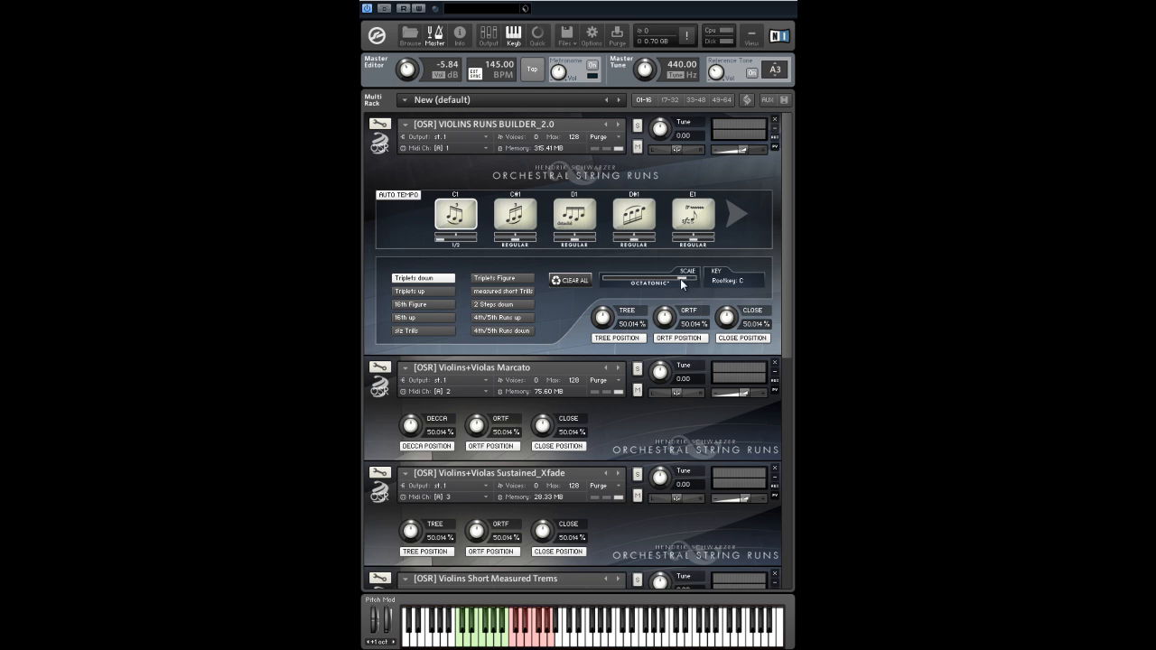
click(648, 278)
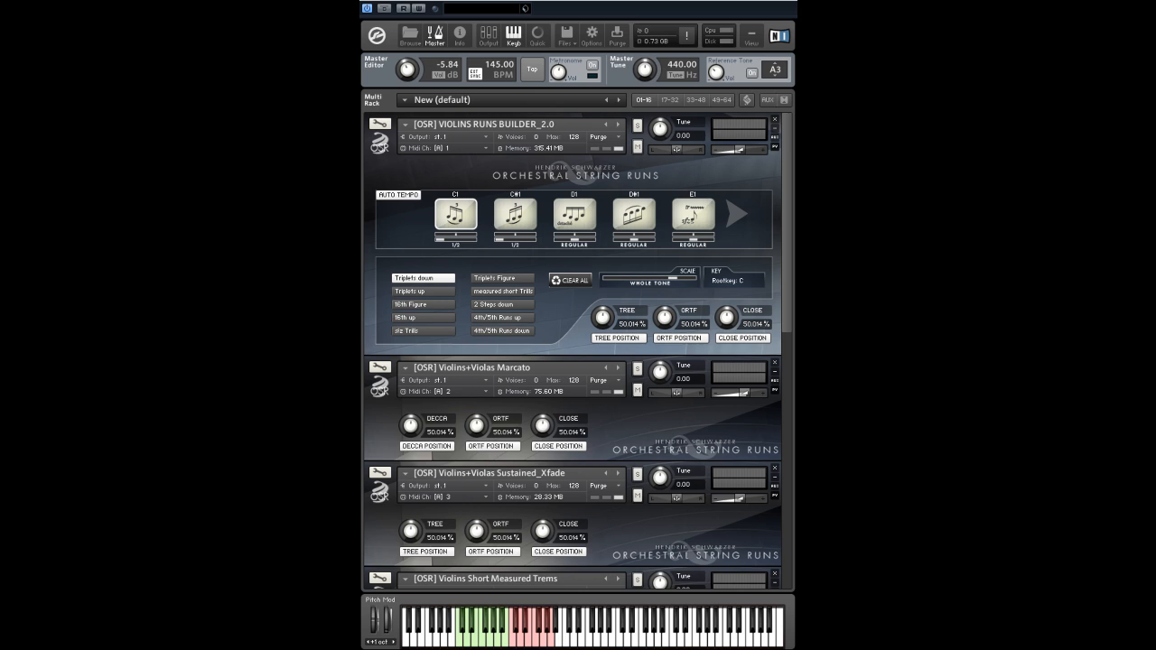
Reveal Violins Short Trills as the fifth instrument beneath Short Measured Trems in the rack
click(423, 291)
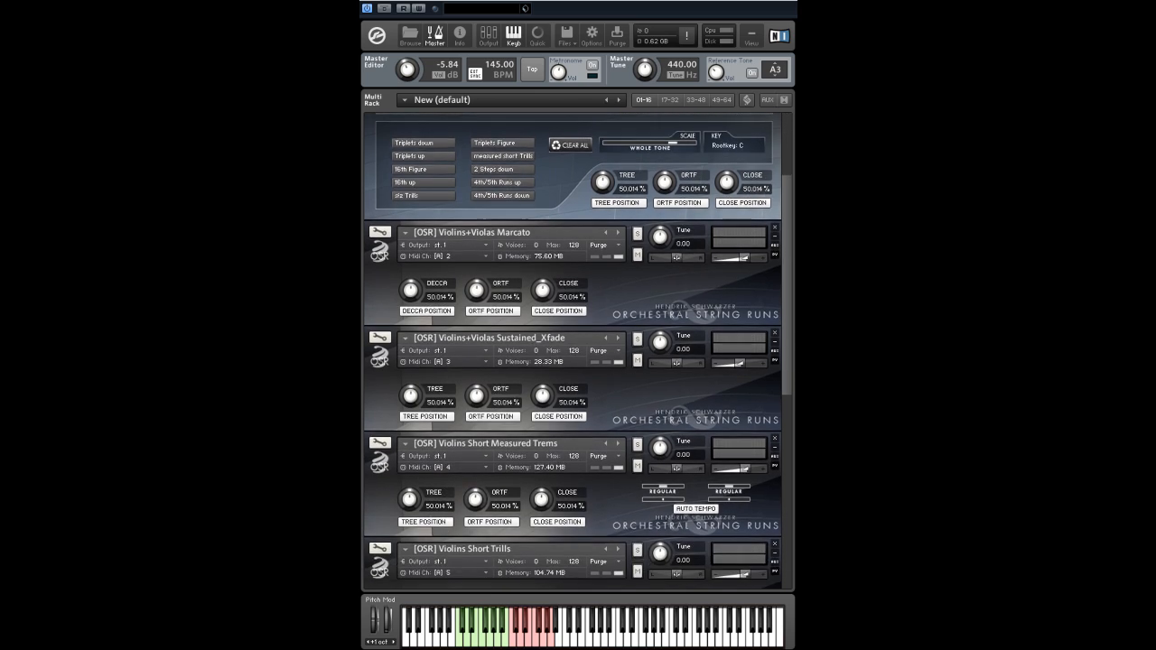
Scroll the rack to the bottom to show Celli+Basses Sustained XFade, Celli+Basses Marcato and Whole Ensemble Sustained XFade
scroll(down, 3)
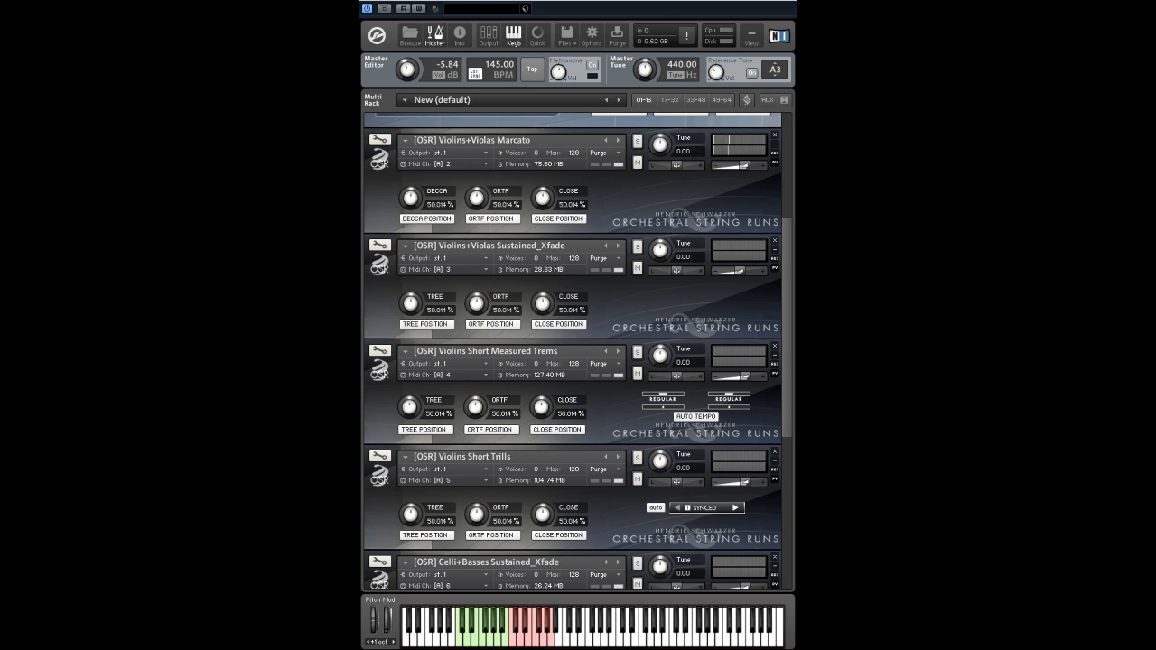
scroll(down, 3)
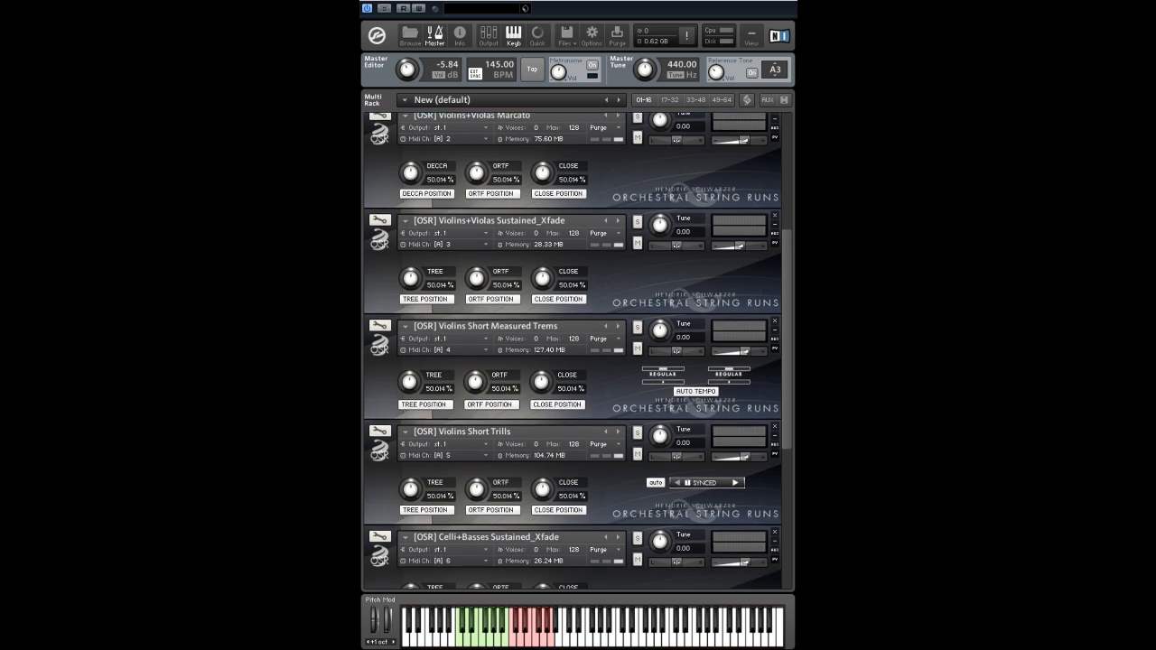
scroll(down, 3)
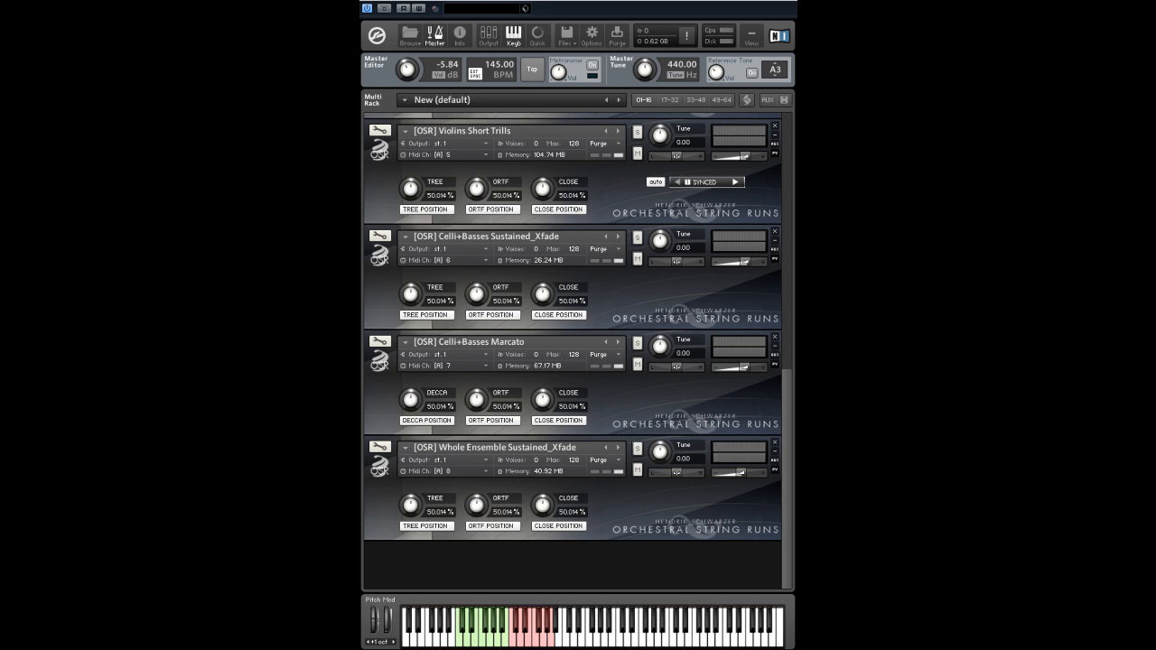
mouse_move(661, 469)
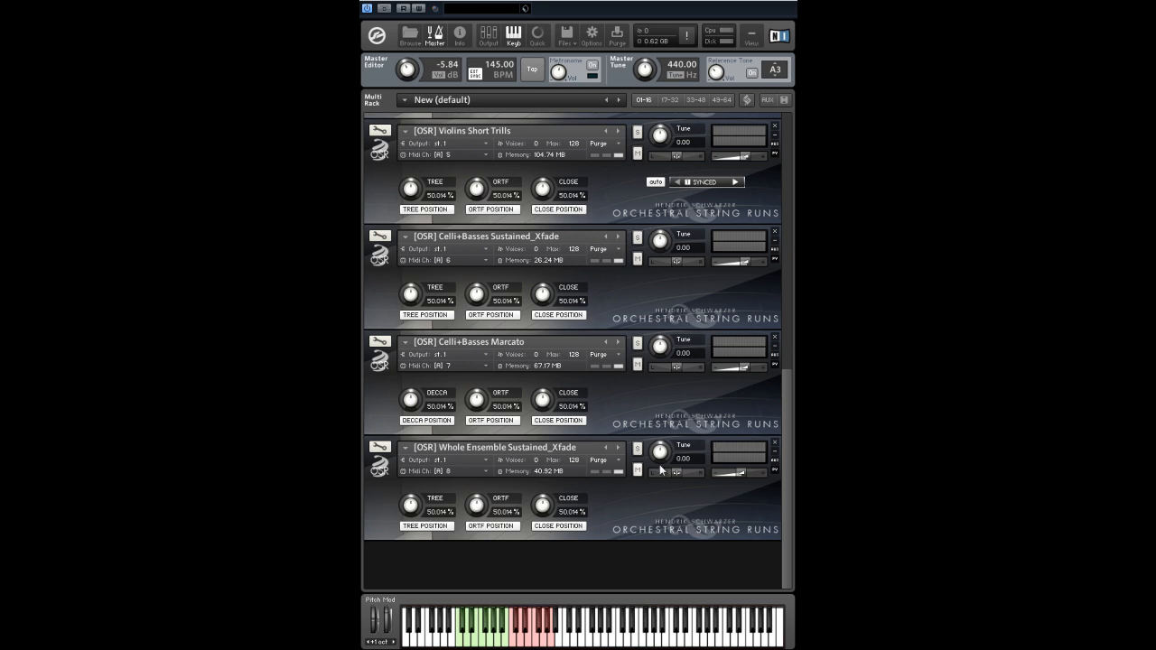
mouse_move(777, 479)
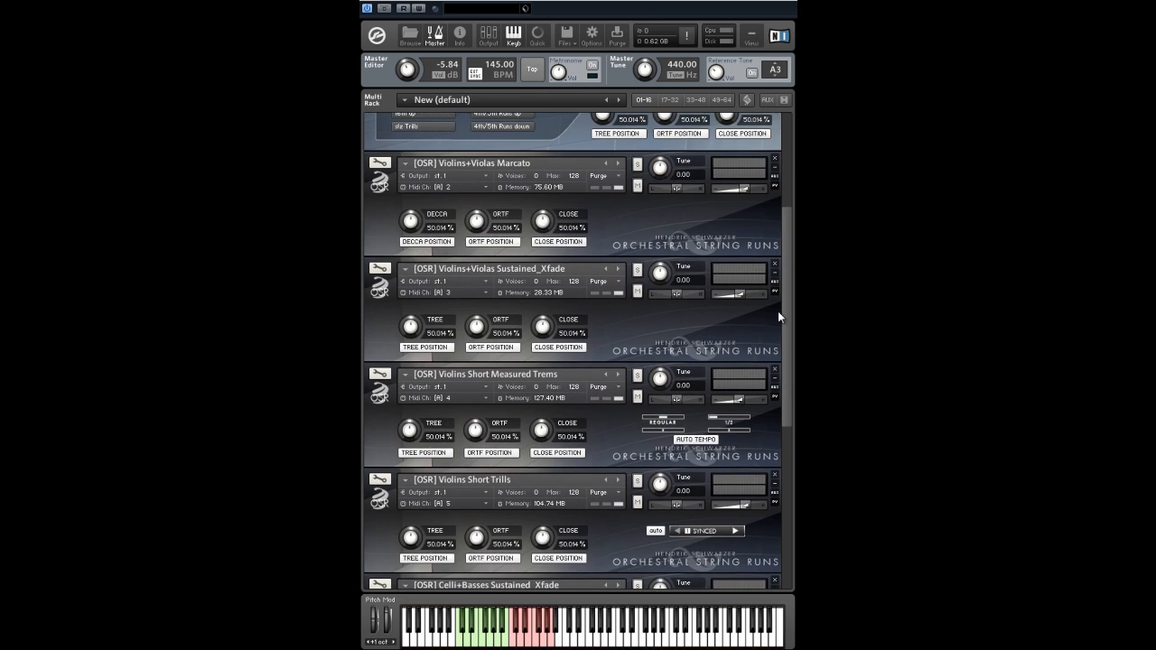
Scroll the rack back toward the Violins+Violas Marcato instrument
scroll(down, 3)
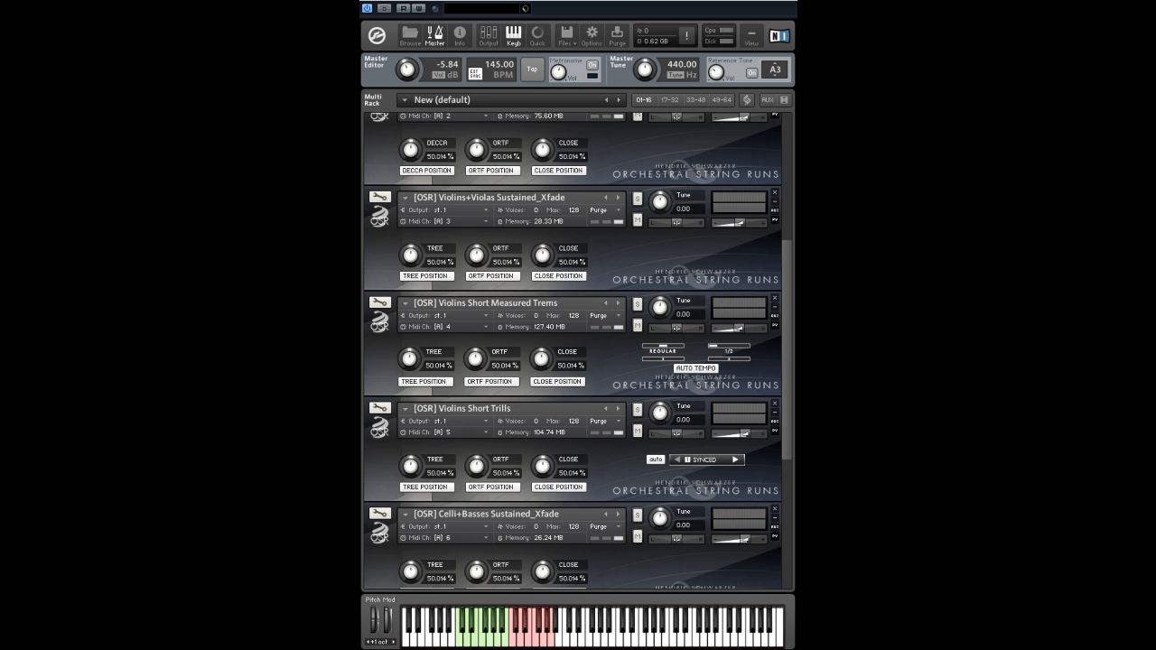
Scroll the rack so the Runs Builder 2.0 figure list shows above the Marcato instrument
scroll(down, 3)
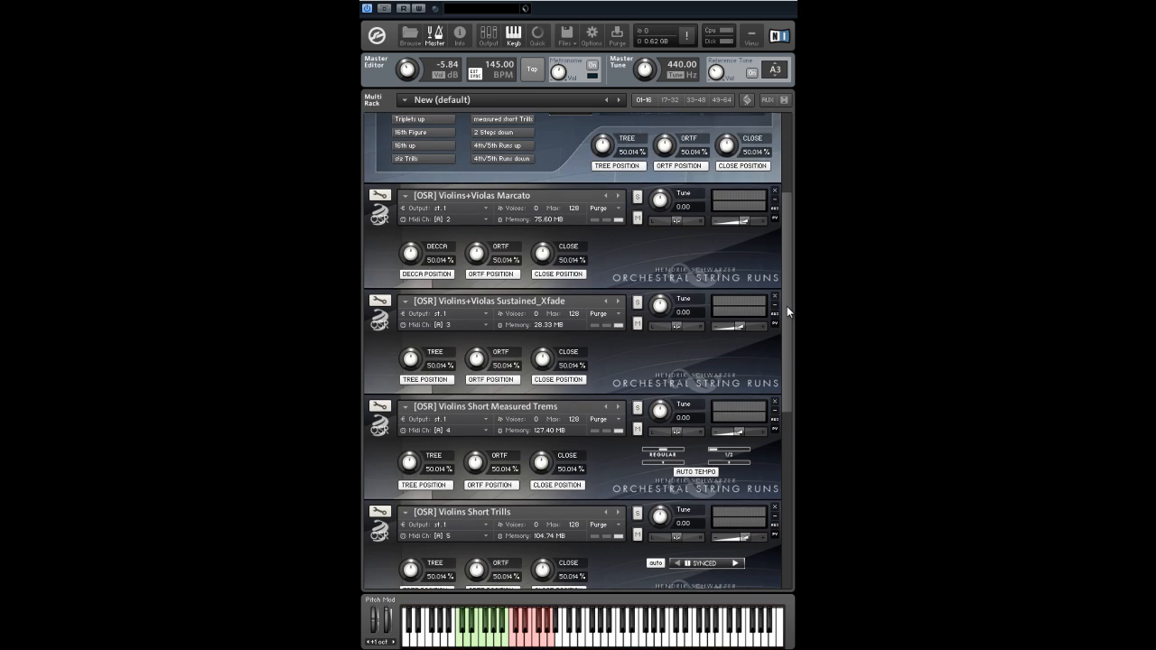